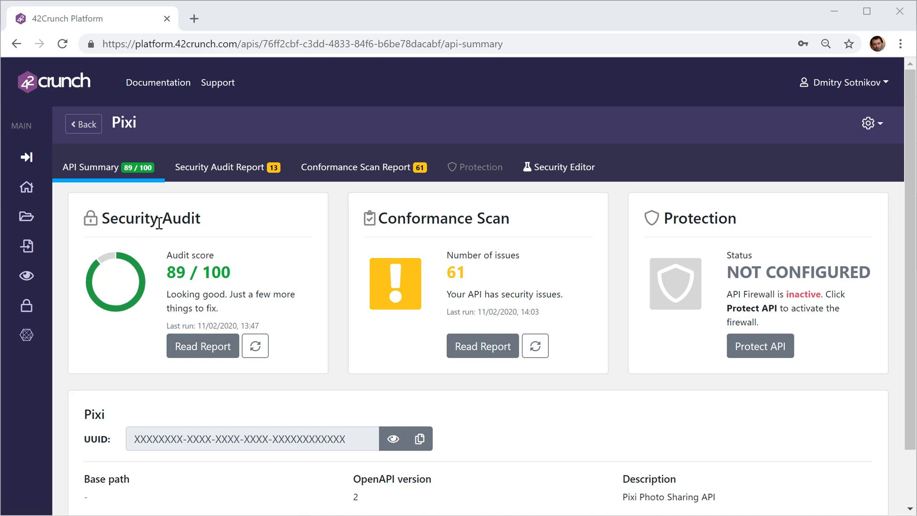
mouse_move(470, 284)
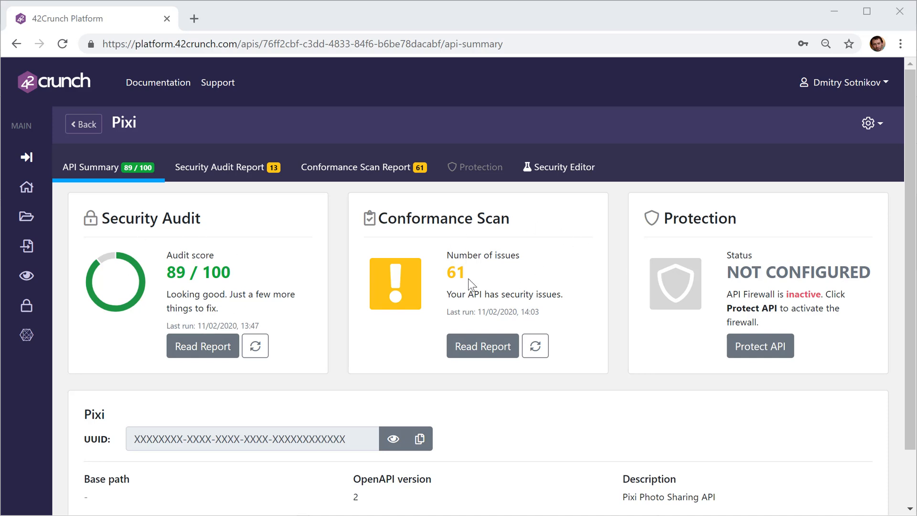
mouse_move(737, 234)
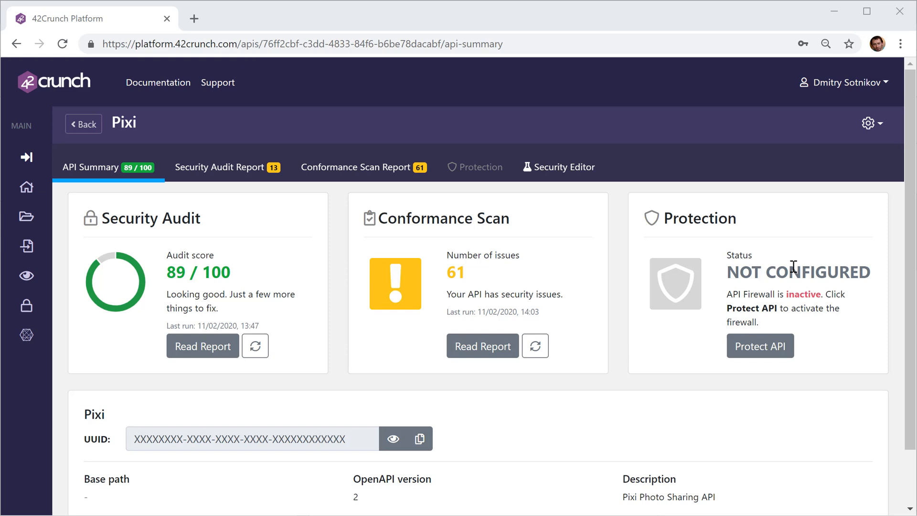
mouse_move(550, 179)
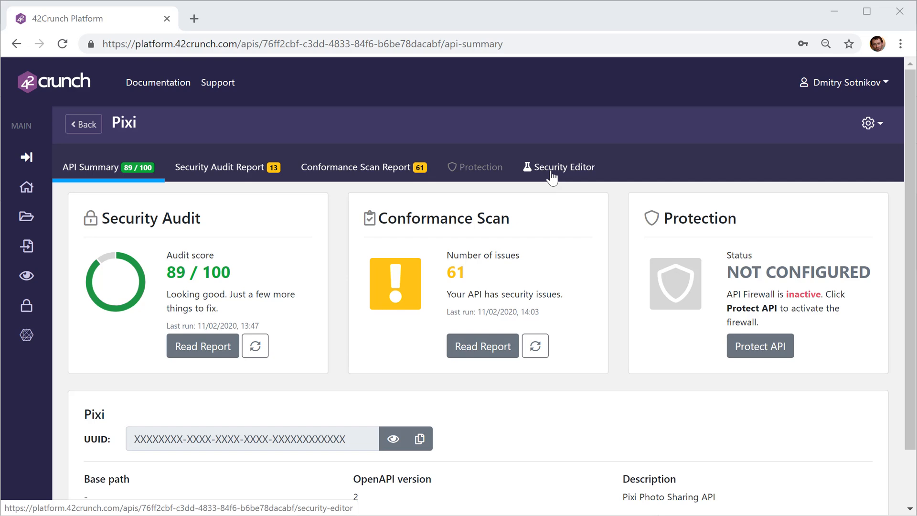
Step: Check the Pixi API definition in the security editor and return to its summary
left_click(564, 166)
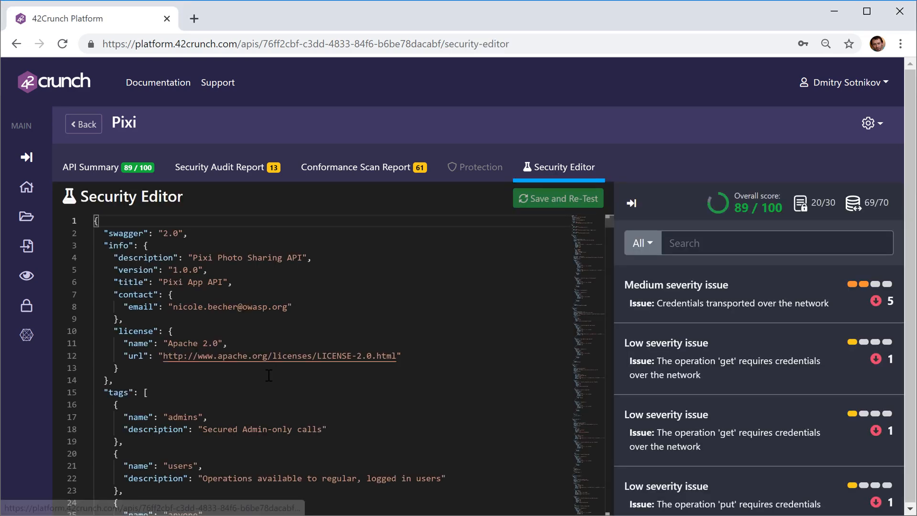
mouse_move(104, 174)
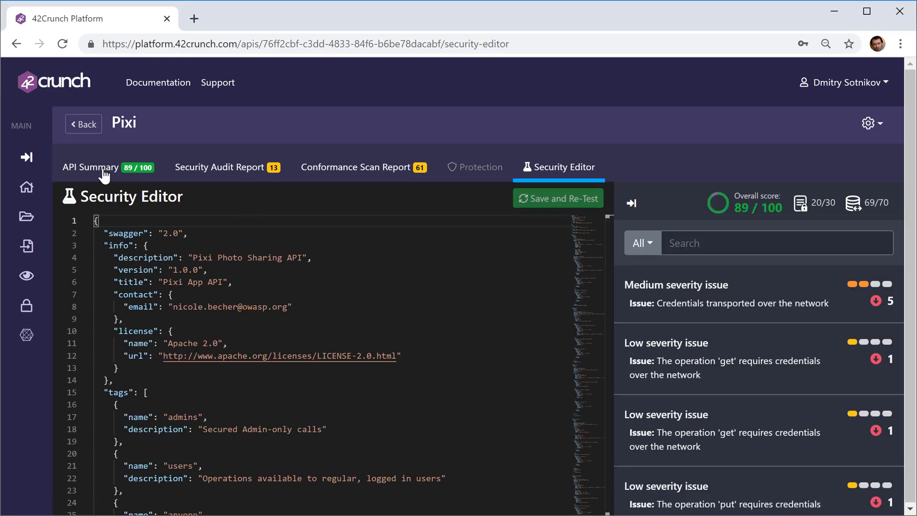
left_click(91, 167)
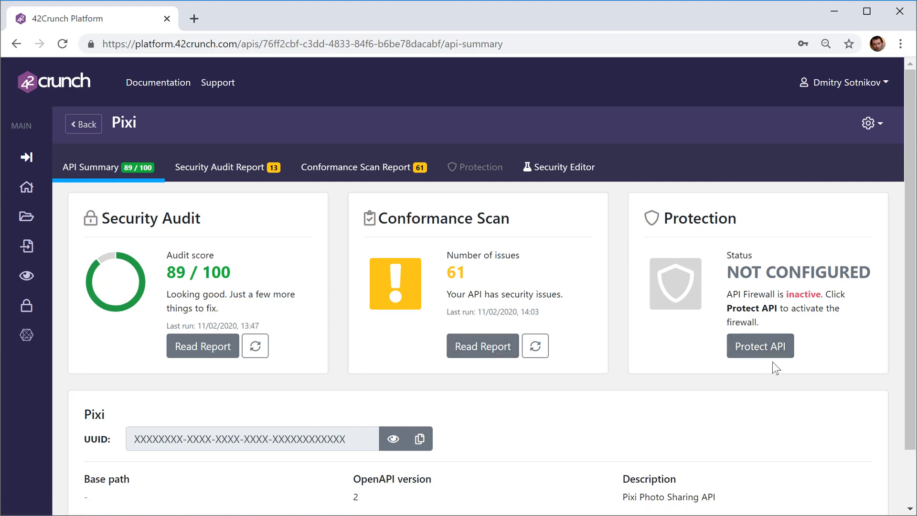
Step: Activate firewall protection for Pixi and review the protection steps under Active Instances
left_click(760, 345)
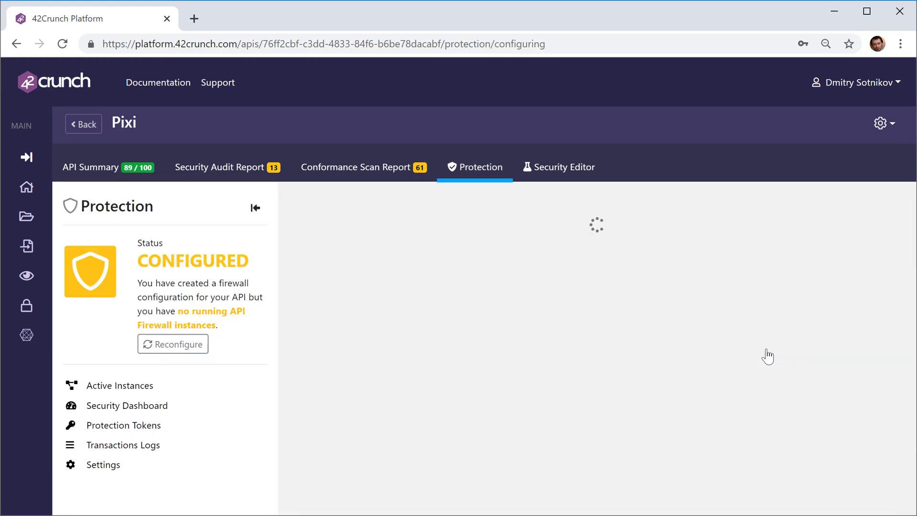
left_click(118, 385)
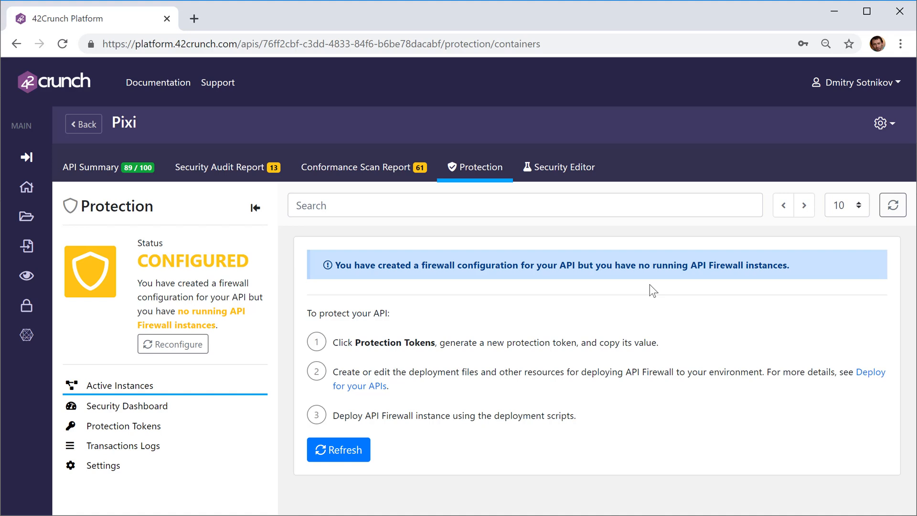
left_click_drag(332, 343, 496, 371)
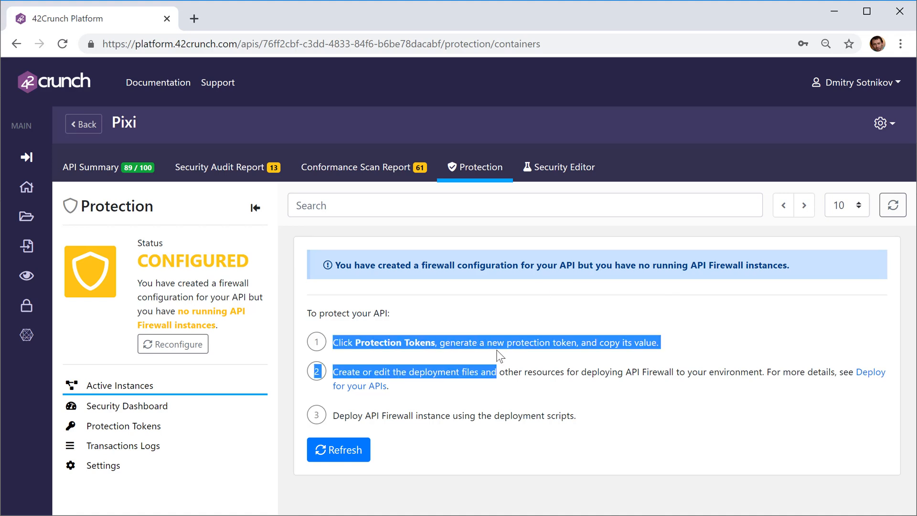
left_click(583, 342)
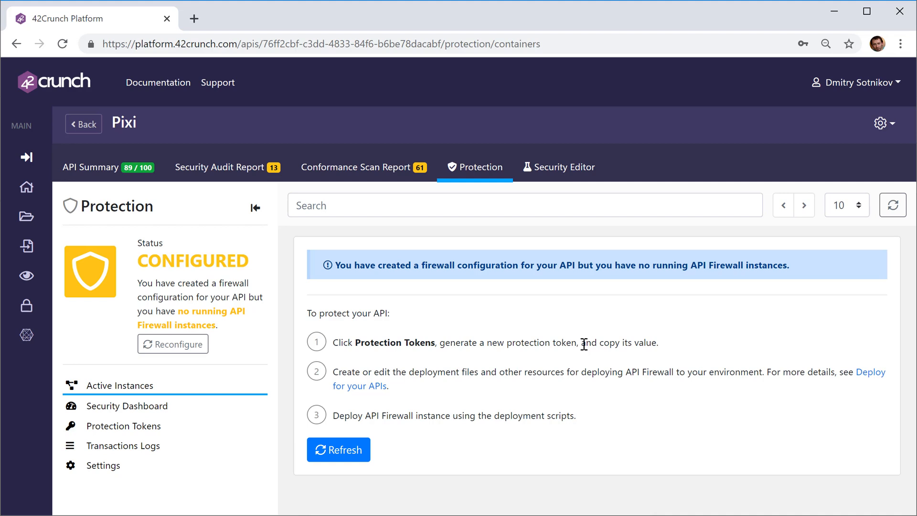
mouse_move(320, 318)
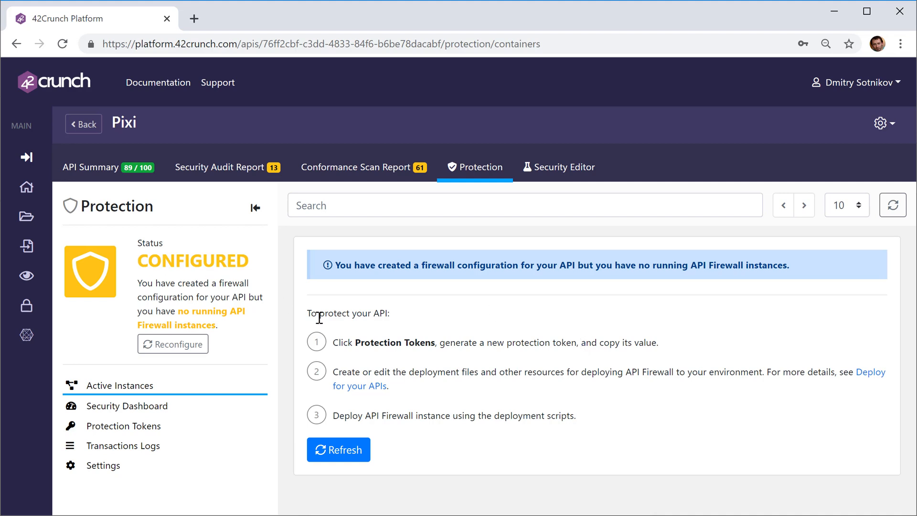
mouse_move(136, 417)
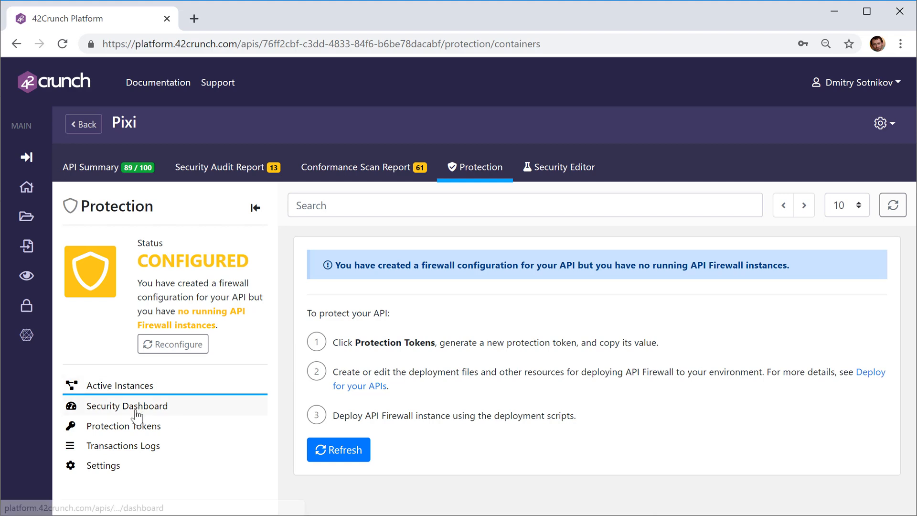
Step: Generate a protection token named 'AKS' for Pixi, reveal its value and copy it
left_click(123, 427)
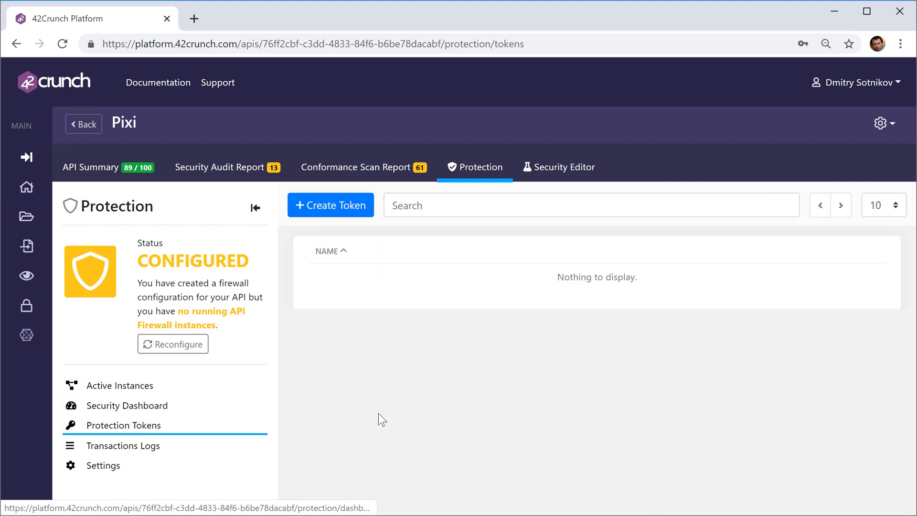
mouse_move(338, 204)
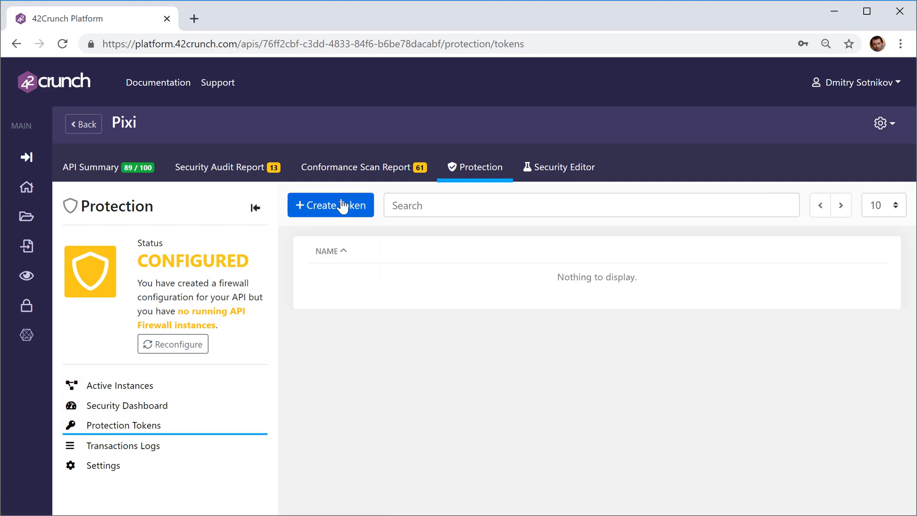
left_click(331, 205)
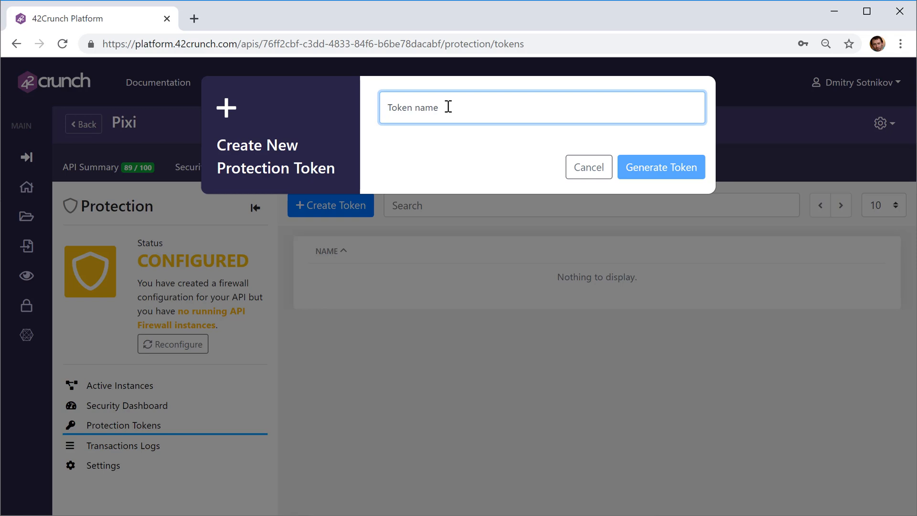
type("A")
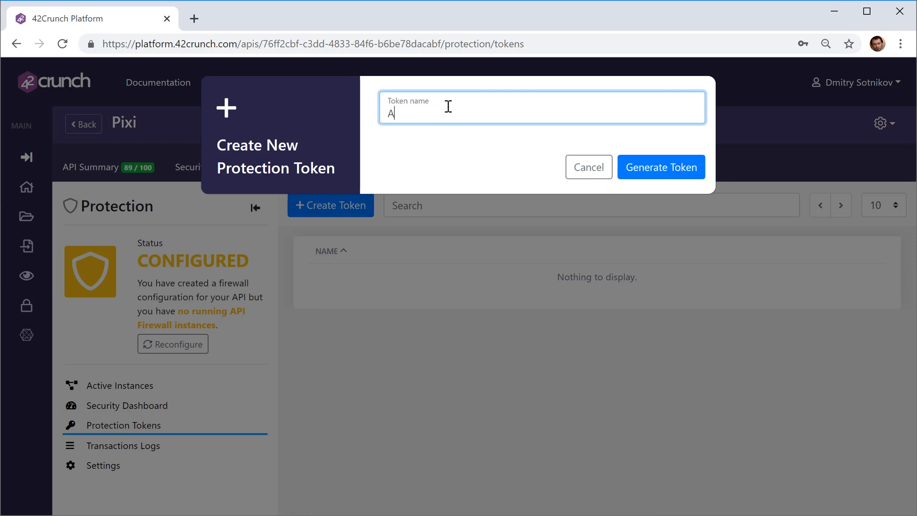
type("KS")
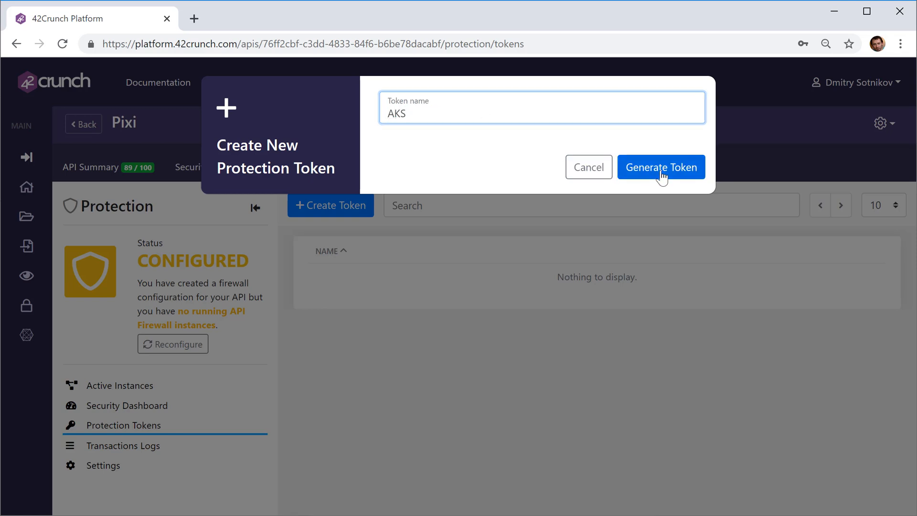
left_click(661, 167)
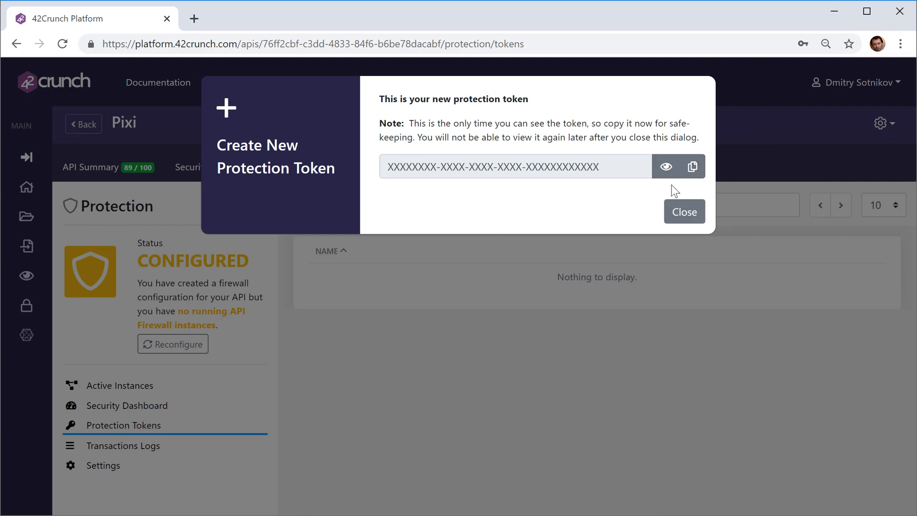
left_click(665, 166)
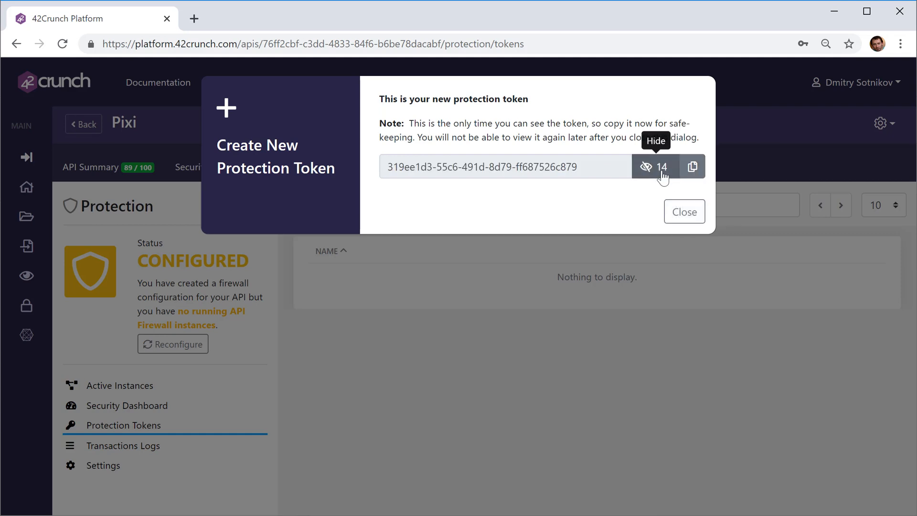
left_click(684, 211)
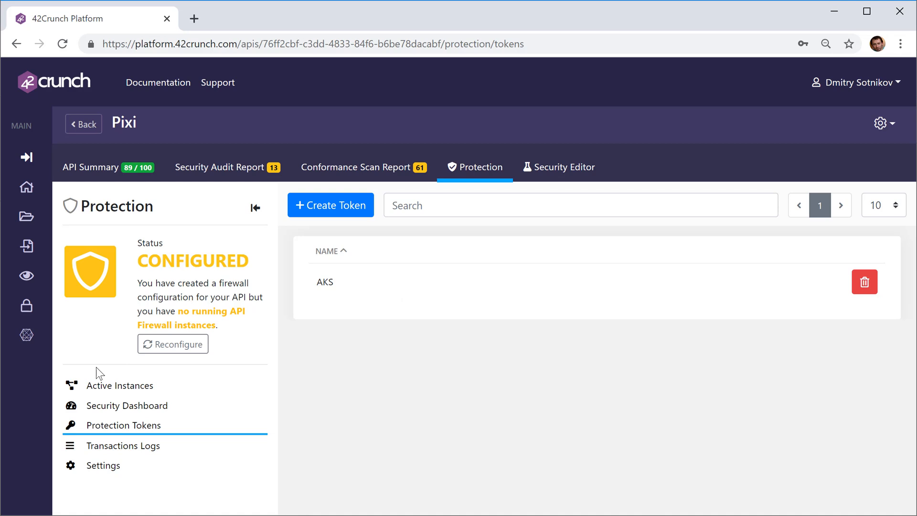
Step: Return to Pixi's Active Instances overview with its protection steps
left_click(120, 385)
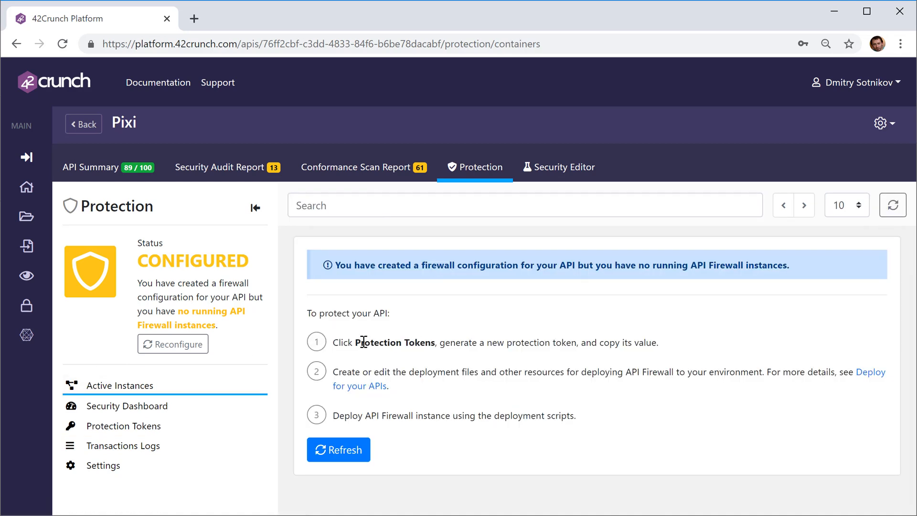
mouse_move(415, 358)
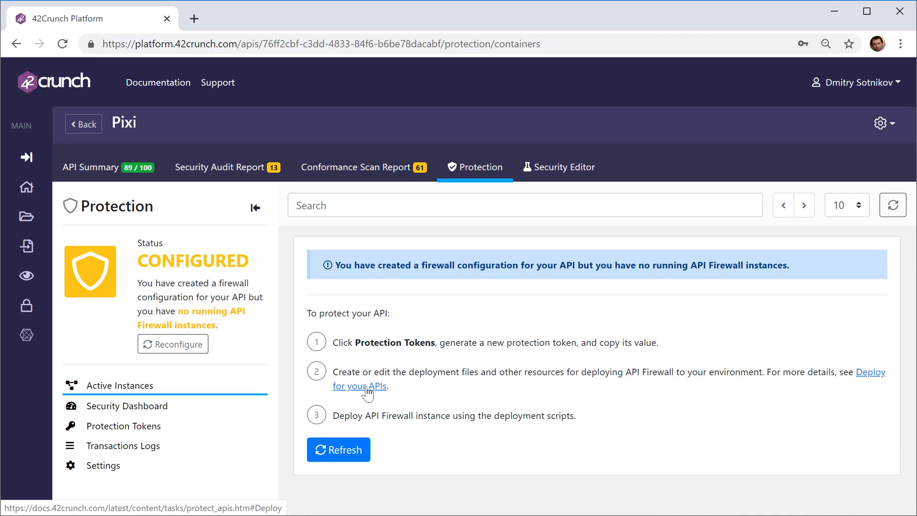
Step: Read the Deploy API Firewall guide's Kubernetes deployment YAML, then return to the platform
left_click(359, 386)
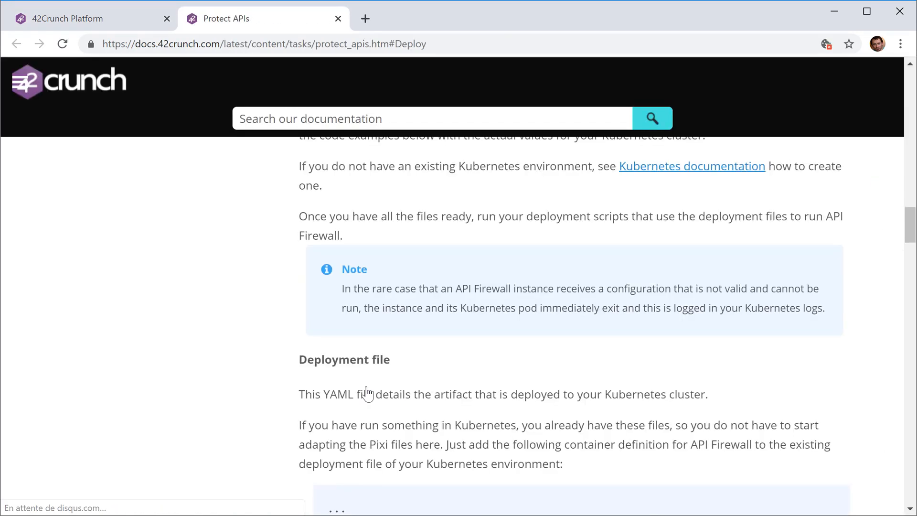
scroll("up", 3)
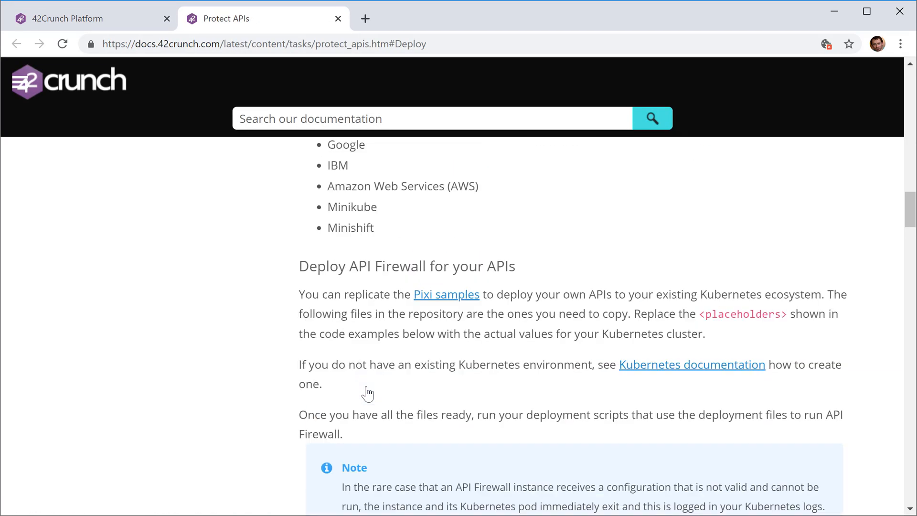
scroll("up", 3)
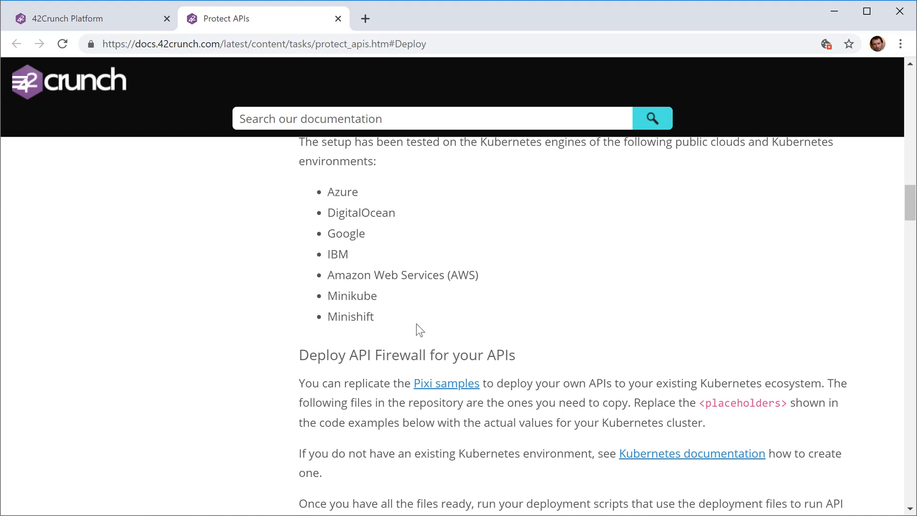
scroll("down", 3)
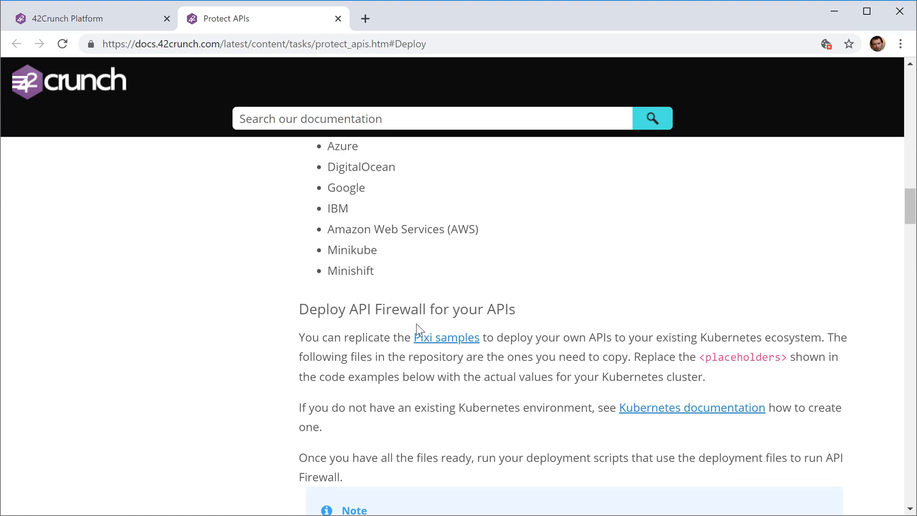
mouse_move(239, 387)
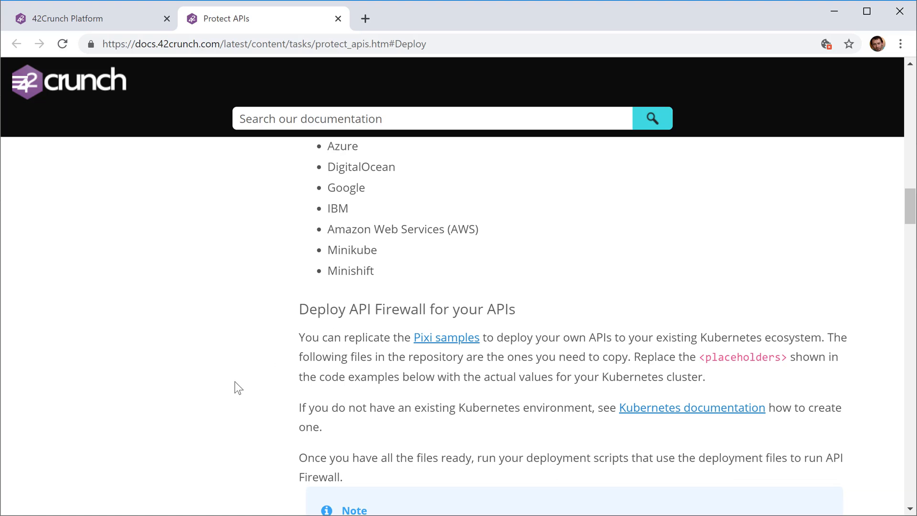
scroll("down", 3)
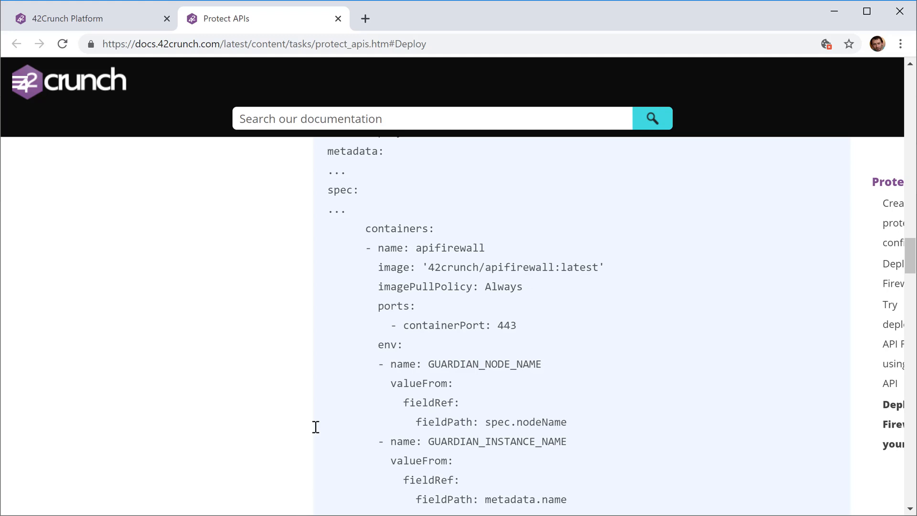
scroll("down", 3)
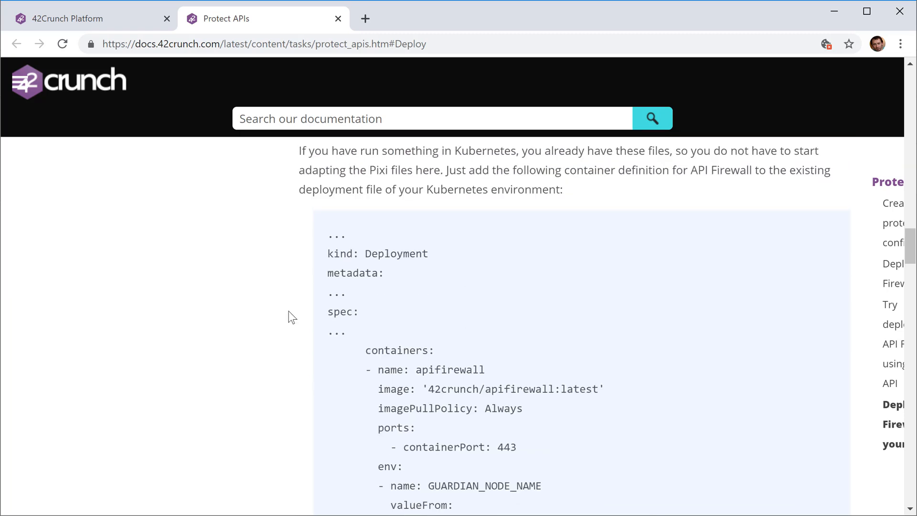
left_click(72, 18)
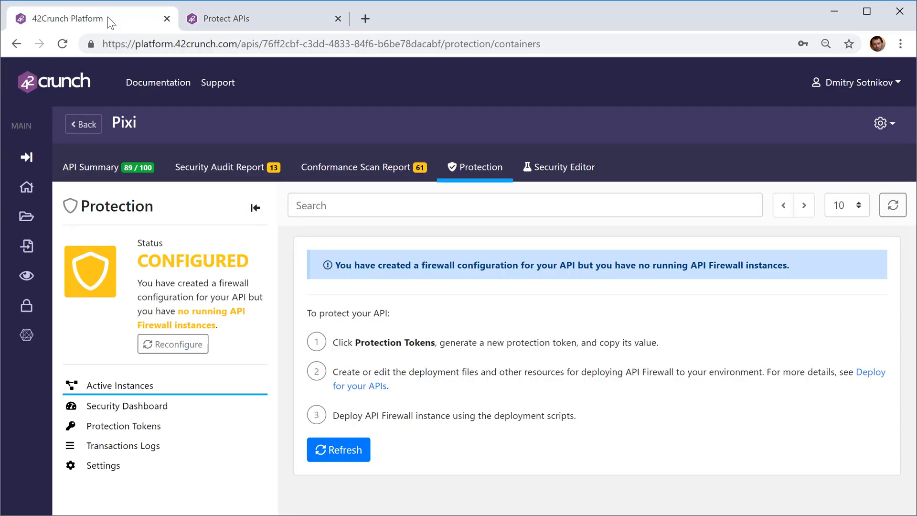